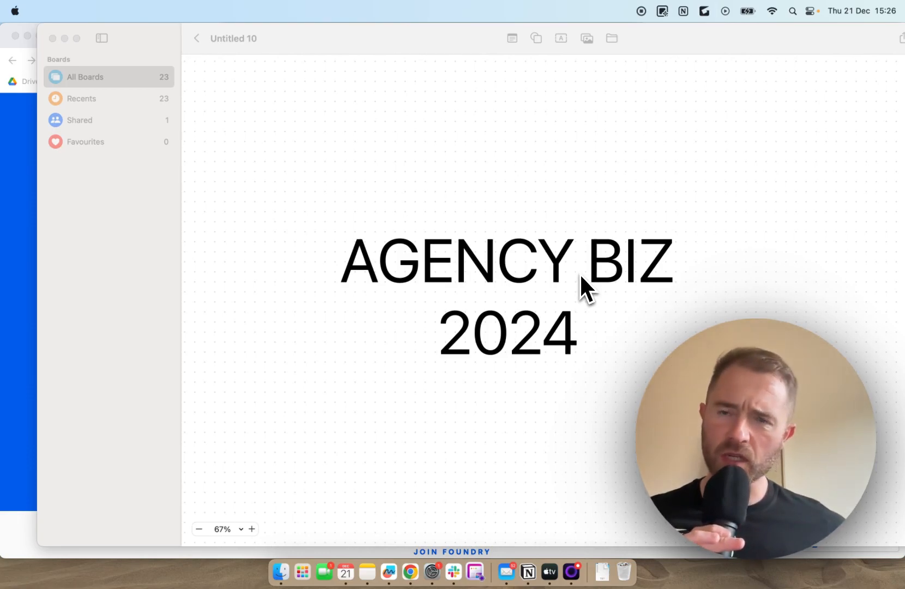
Browse down the Storyarb homepage to review its services and $7K-per-month pricing offer.
{"action": "scroll", "scroll_direction": "down", "scroll_amount": 3}
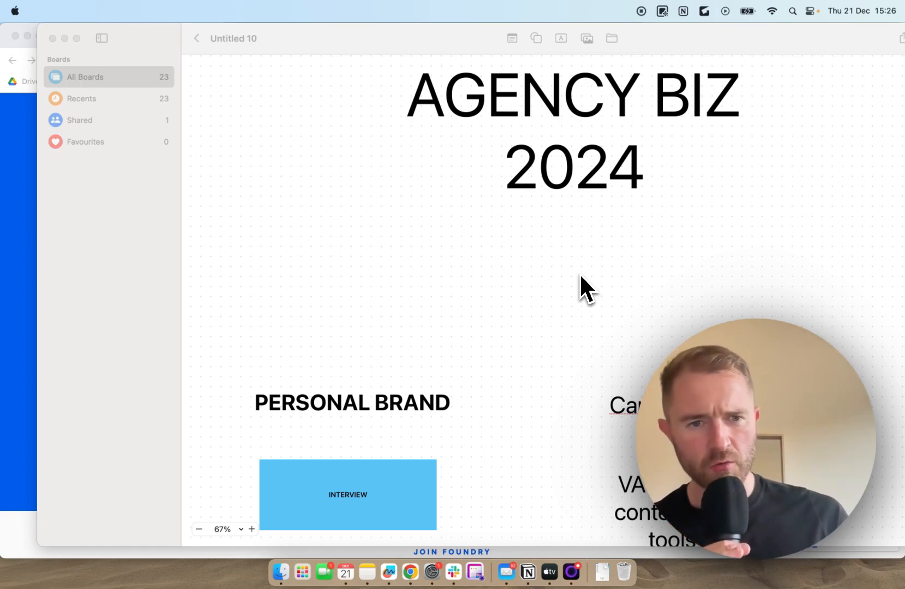
{"action": "scroll", "scroll_direction": "down", "scroll_amount": 3}
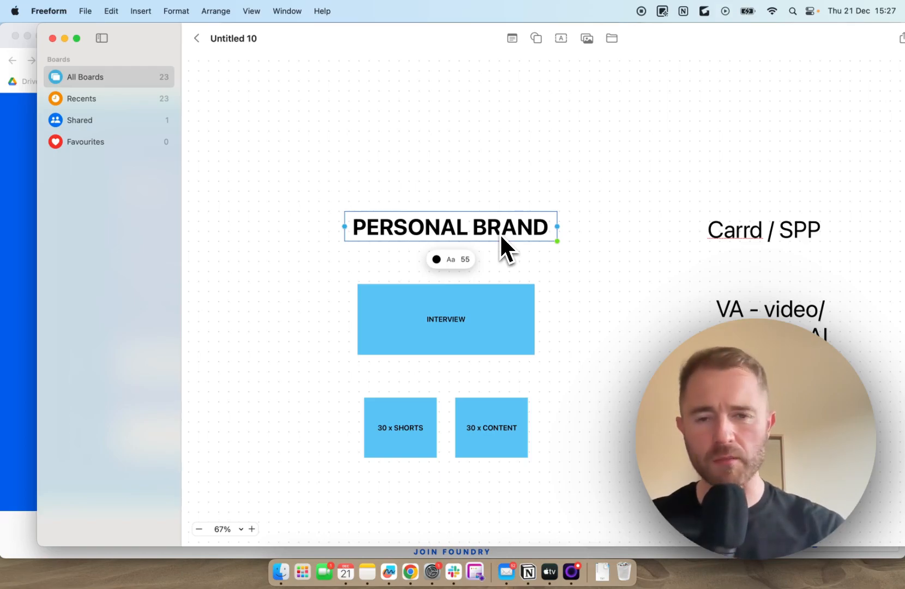
{"action": "left_click", "coordinate": [268, 366]}
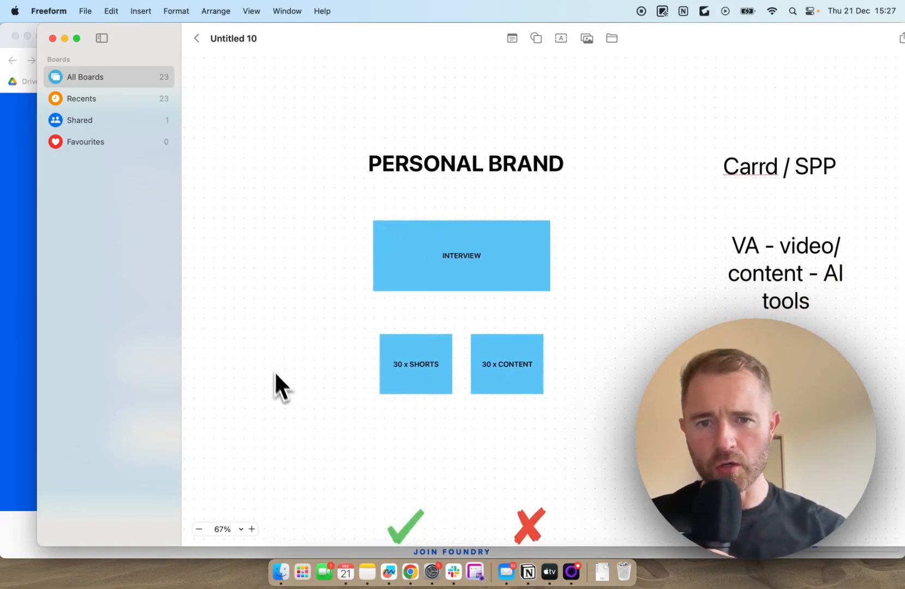
{"action": "scroll", "scroll_direction": "down", "scroll_amount": 3}
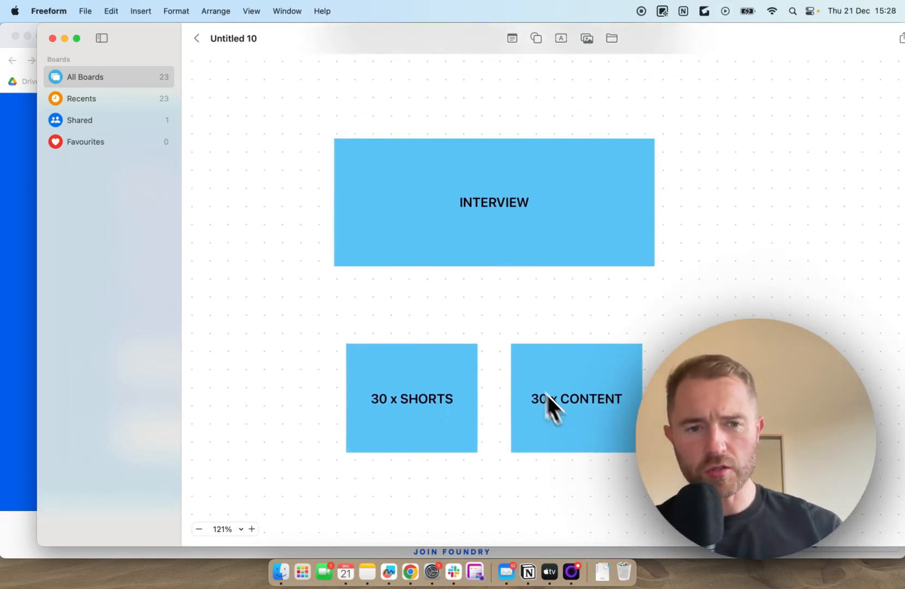
{"action": "mouse_move", "coordinate": [503, 219]}
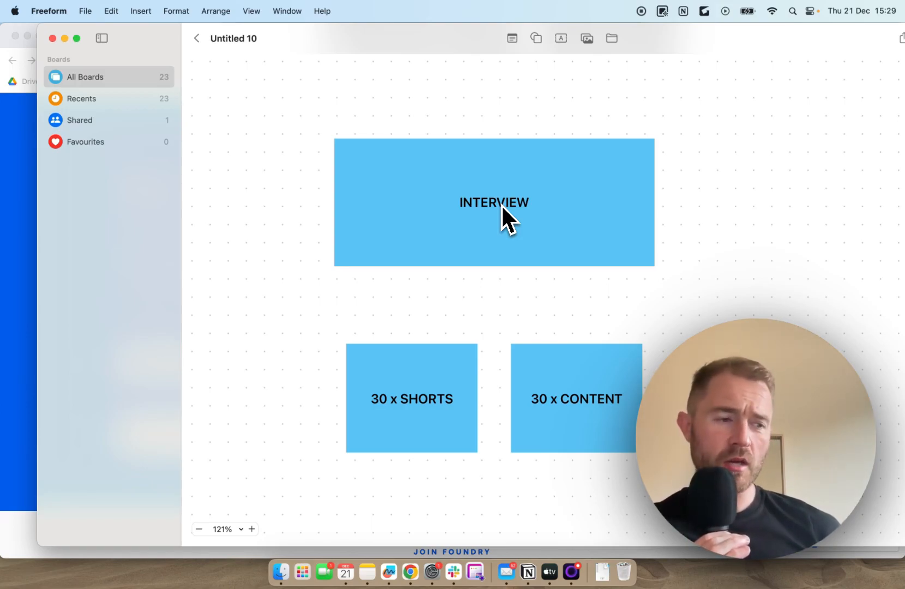
{"action": "left_click", "coordinate": [495, 216]}
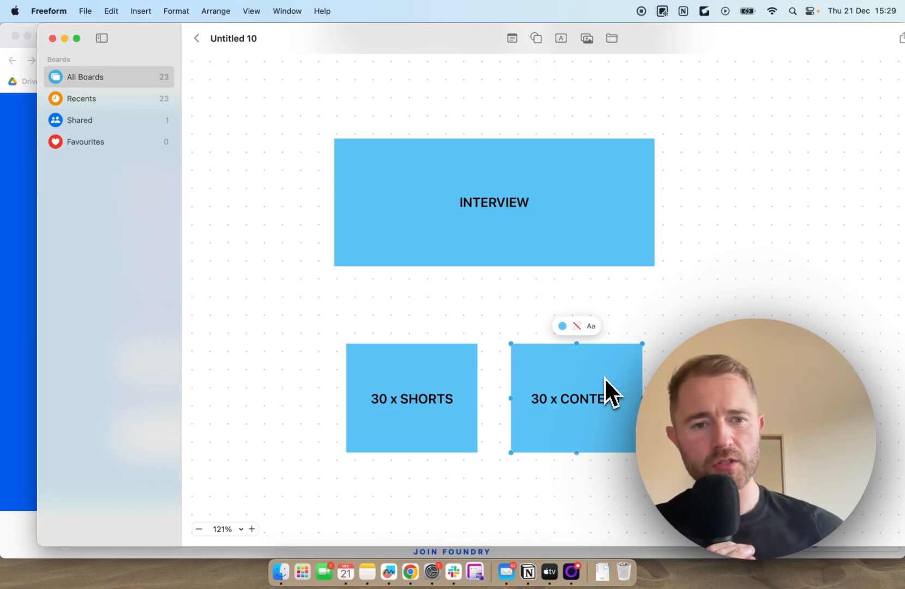
{"action": "mouse_move", "coordinate": [635, 402]}
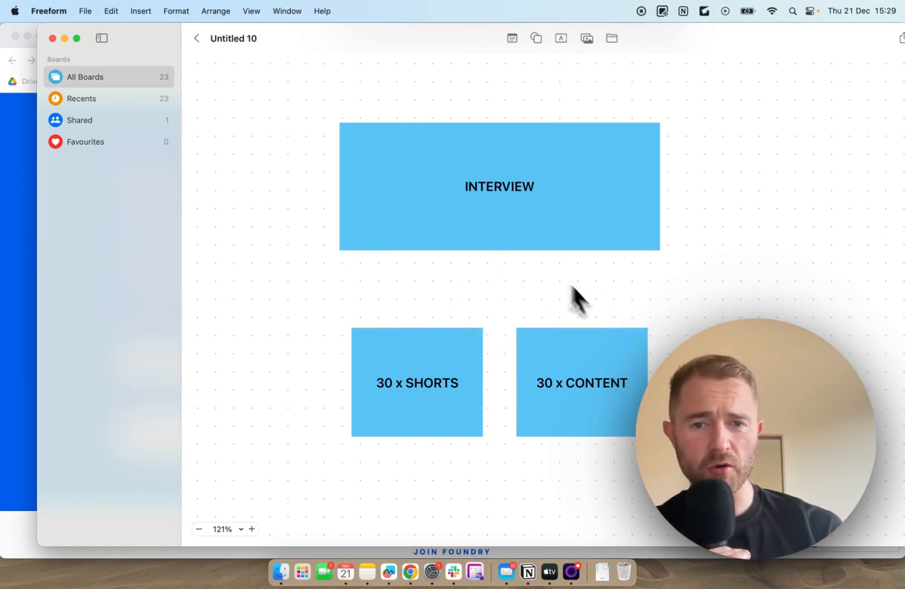
{"action": "scroll", "scroll_direction": "down", "scroll_amount": 3}
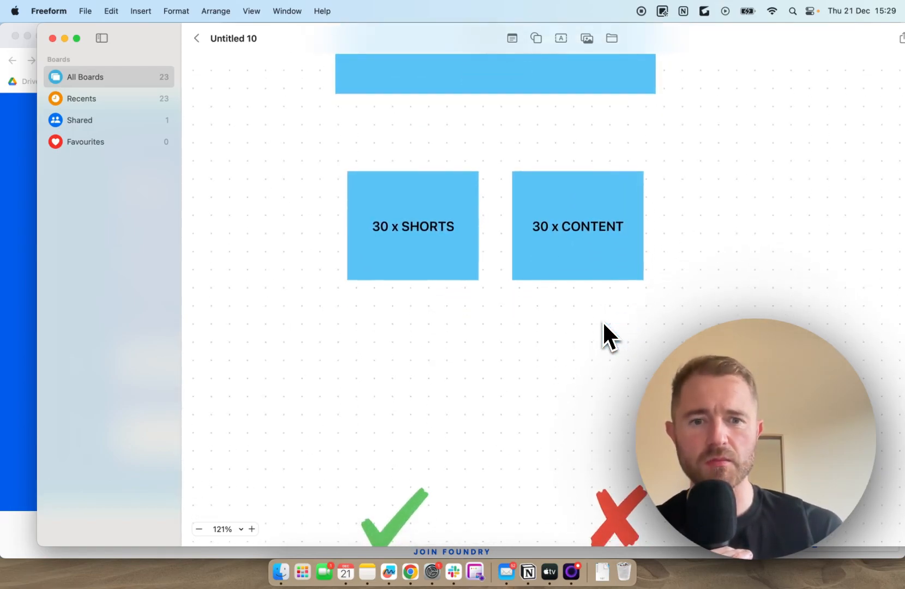
{"action": "scroll", "scroll_direction": "down", "scroll_amount": 3}
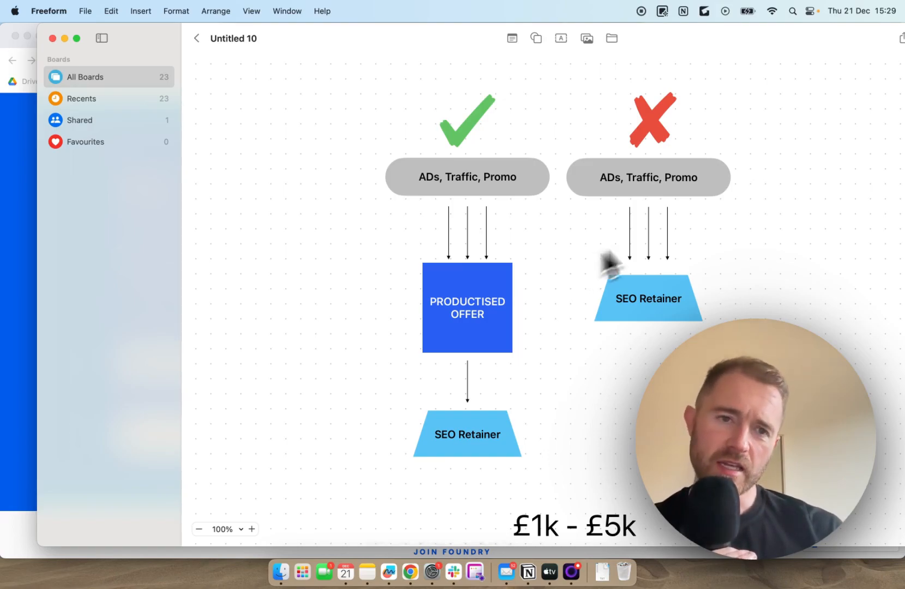
{"action": "mouse_move", "coordinate": [661, 323]}
{"action": "type", "text": "Google sheet"}
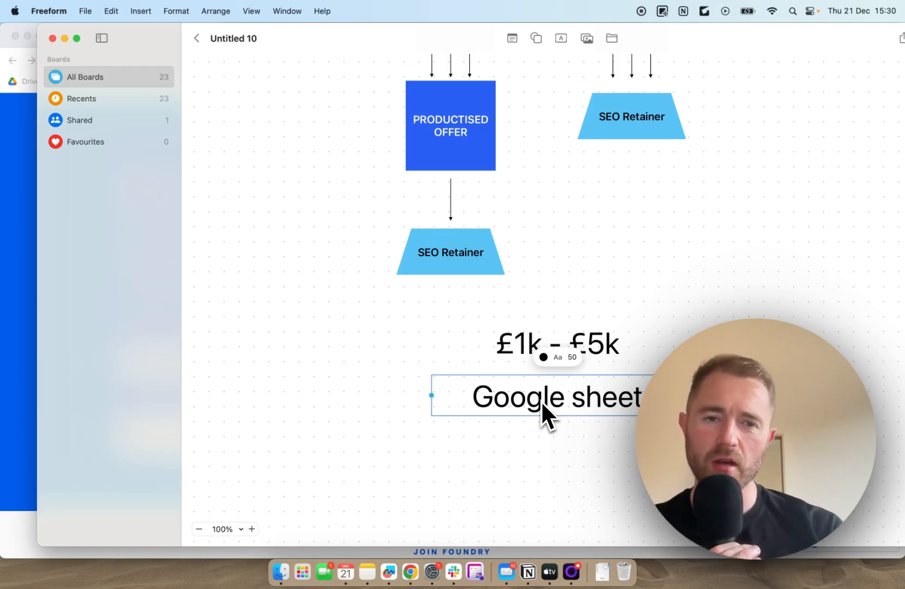
{"action": "mouse_move", "coordinate": [661, 331]}
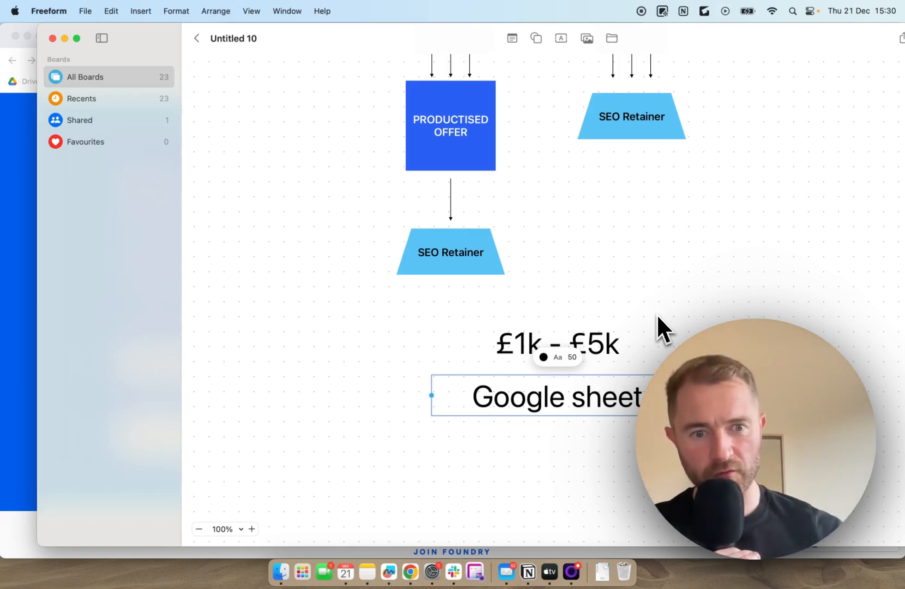
{"action": "mouse_move", "coordinate": [695, 283]}
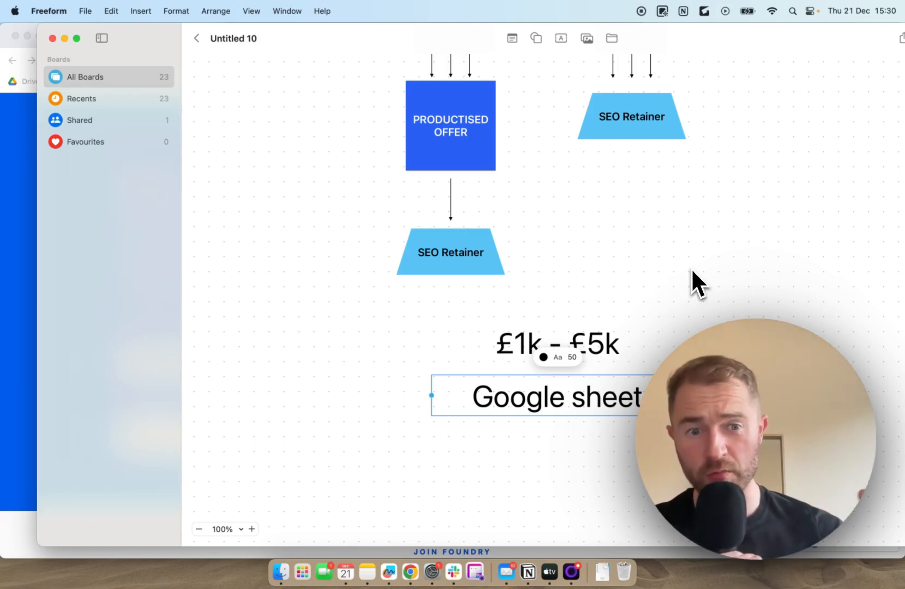
{"action": "left_click", "coordinate": [545, 383]}
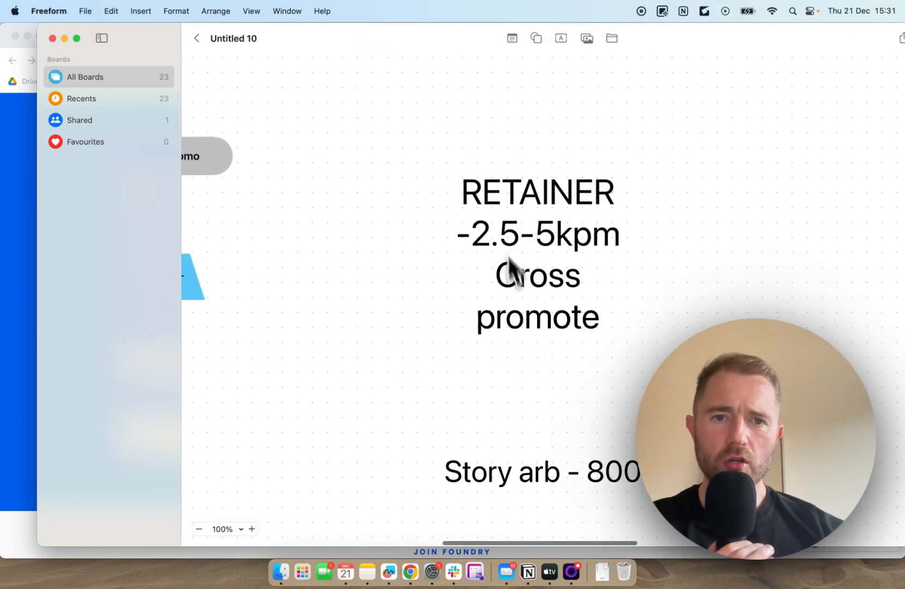
{"action": "mouse_move", "coordinate": [481, 273]}
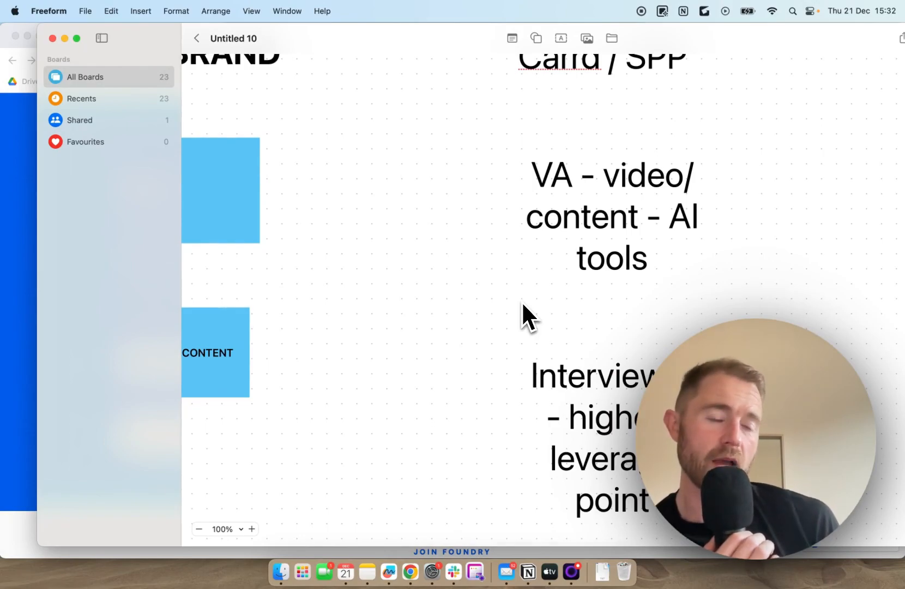
Scroll further through the Storyarb page, then back up toward the hero headline.
{"action": "scroll", "scroll_direction": "down", "scroll_amount": 3}
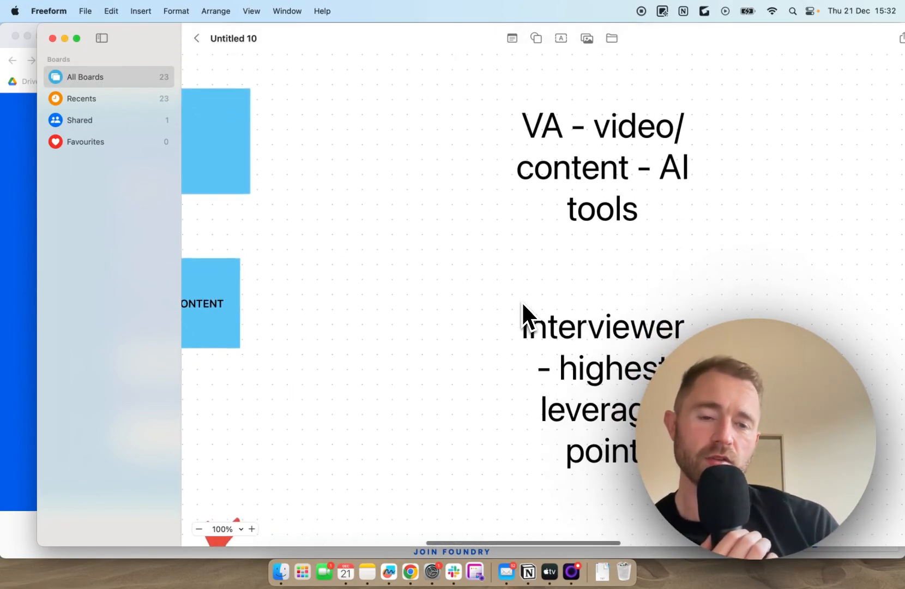
{"action": "scroll", "scroll_direction": "down", "scroll_amount": 3}
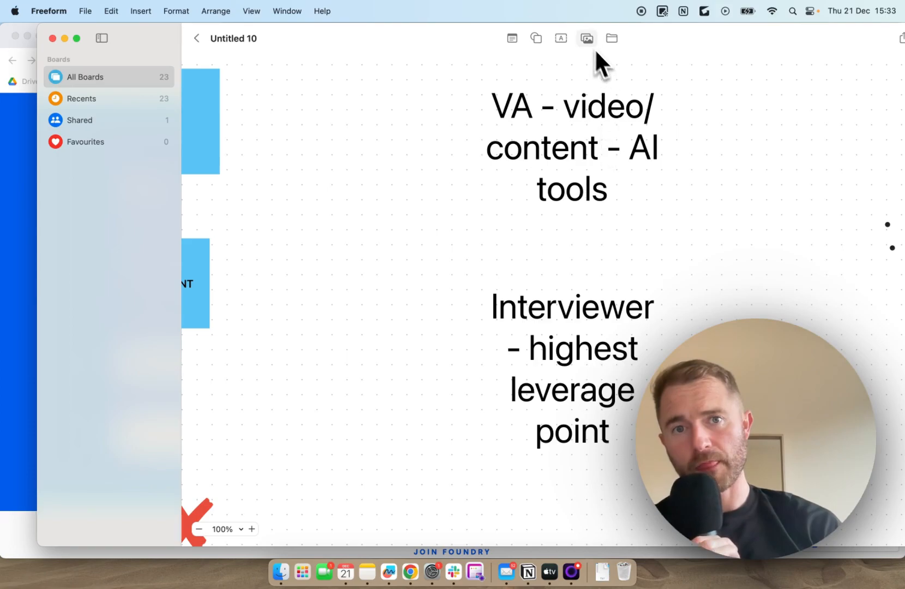
{"action": "mouse_move", "coordinate": [561, 37]}
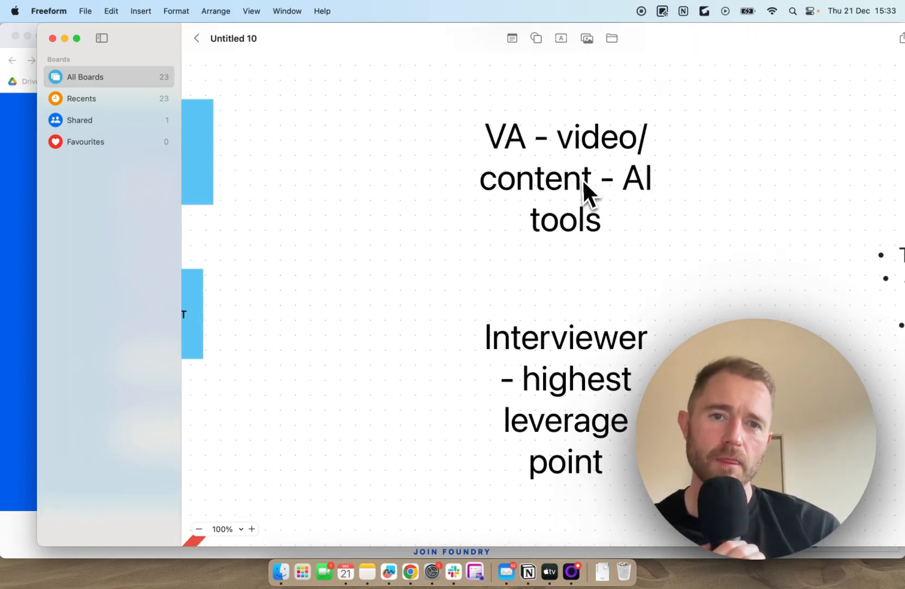
{"action": "scroll", "scroll_direction": "down", "scroll_amount": 3}
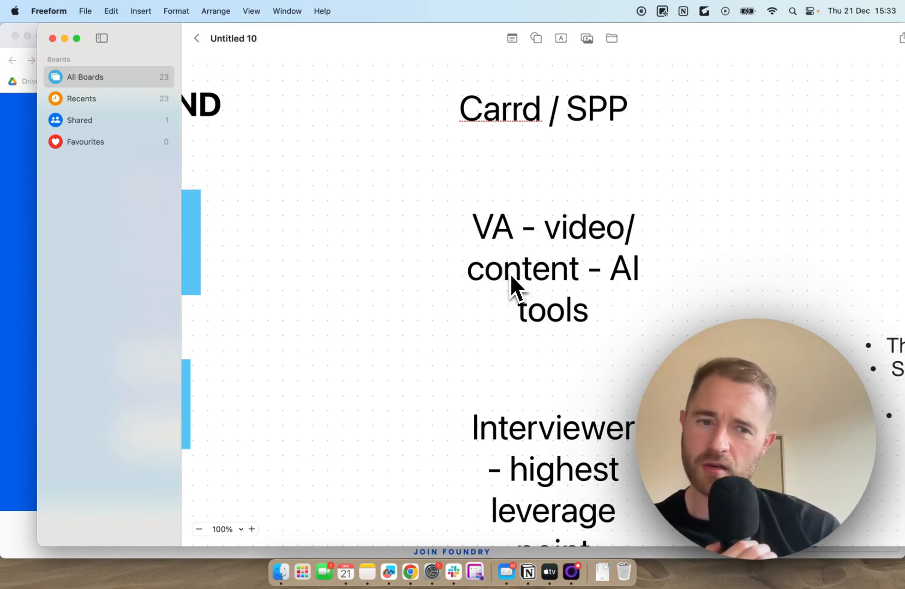
{"action": "mouse_move", "coordinate": [526, 308]}
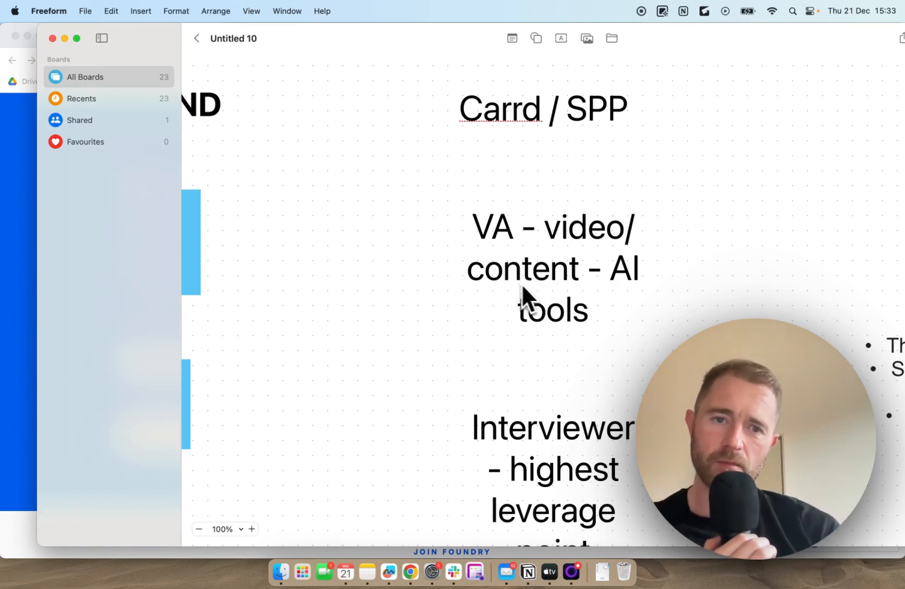
{"action": "mouse_move", "coordinate": [624, 305]}
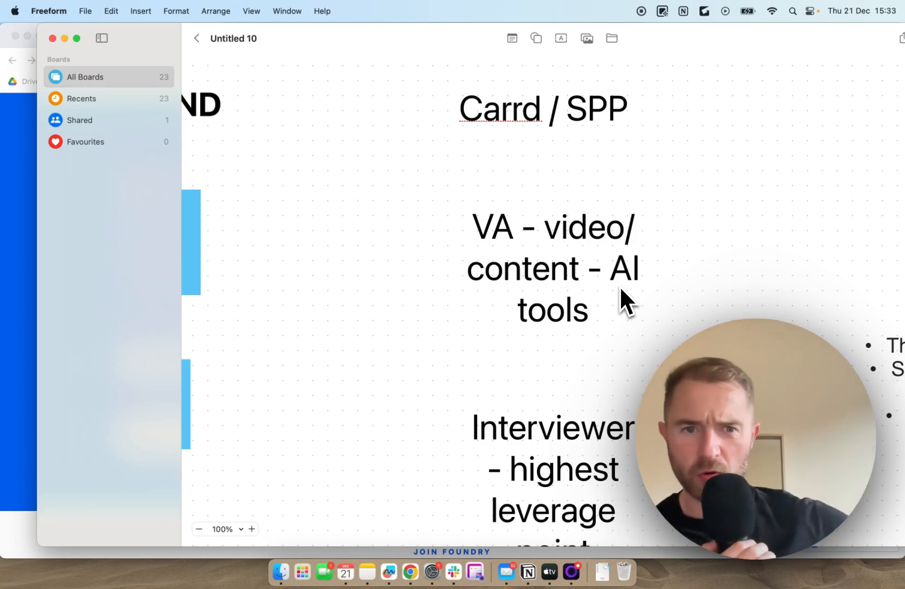
{"action": "scroll", "scroll_direction": "down", "scroll_amount": 3}
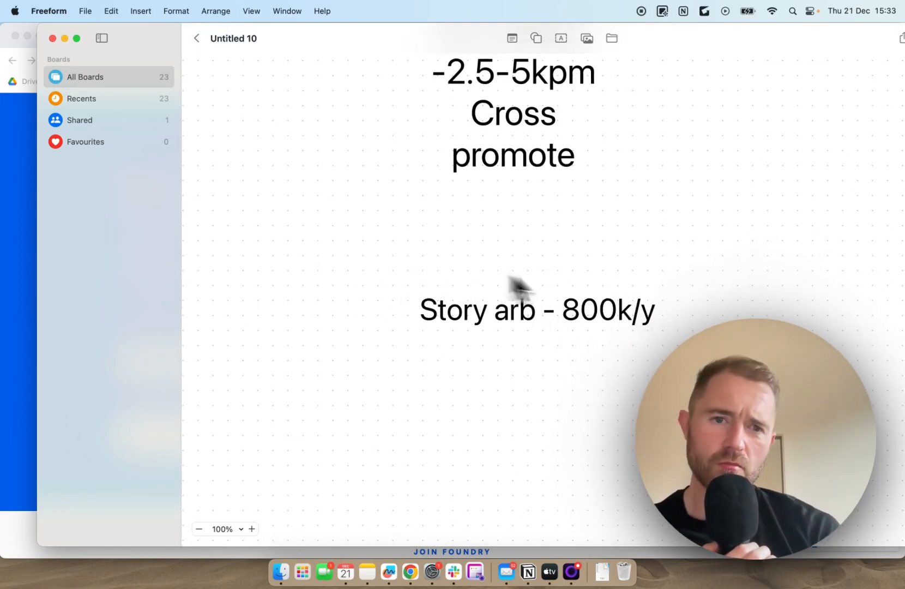
{"action": "mouse_move", "coordinate": [456, 329]}
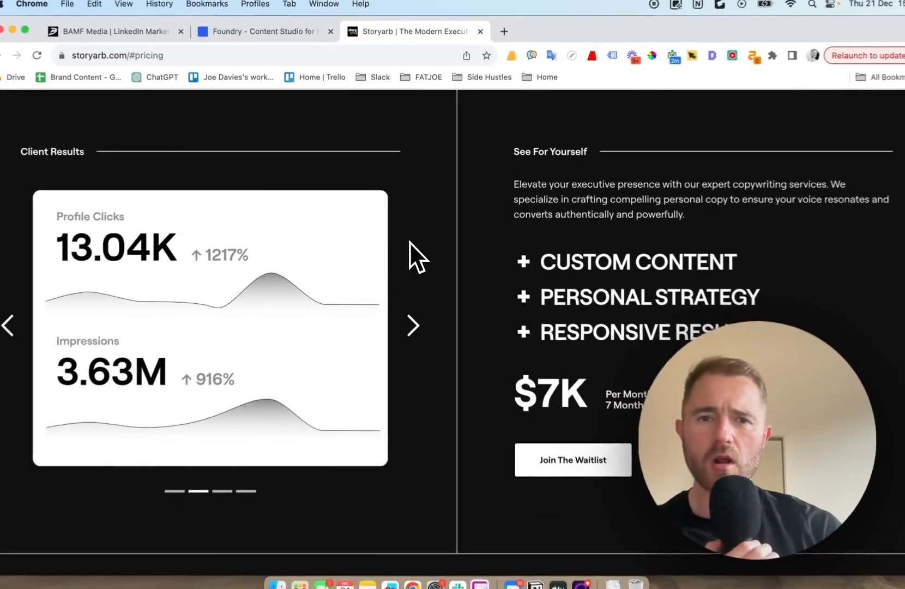
{"action": "mouse_move", "coordinate": [672, 208]}
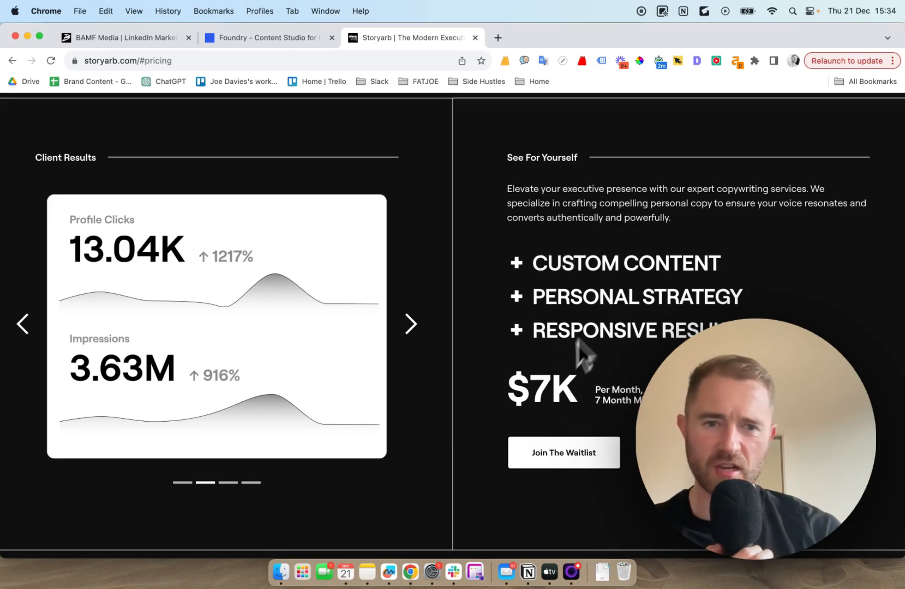
{"action": "mouse_move", "coordinate": [619, 317]}
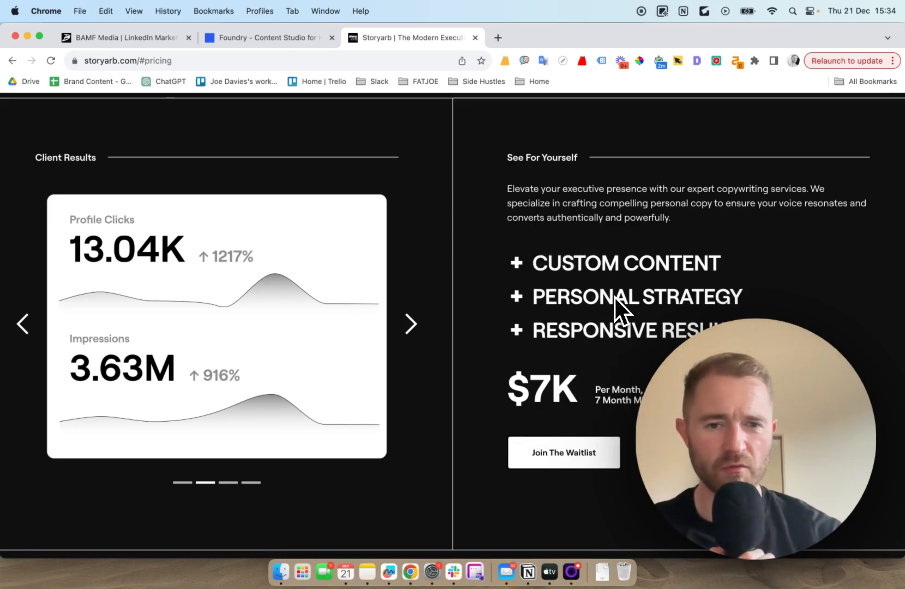
{"action": "mouse_move", "coordinate": [560, 438]}
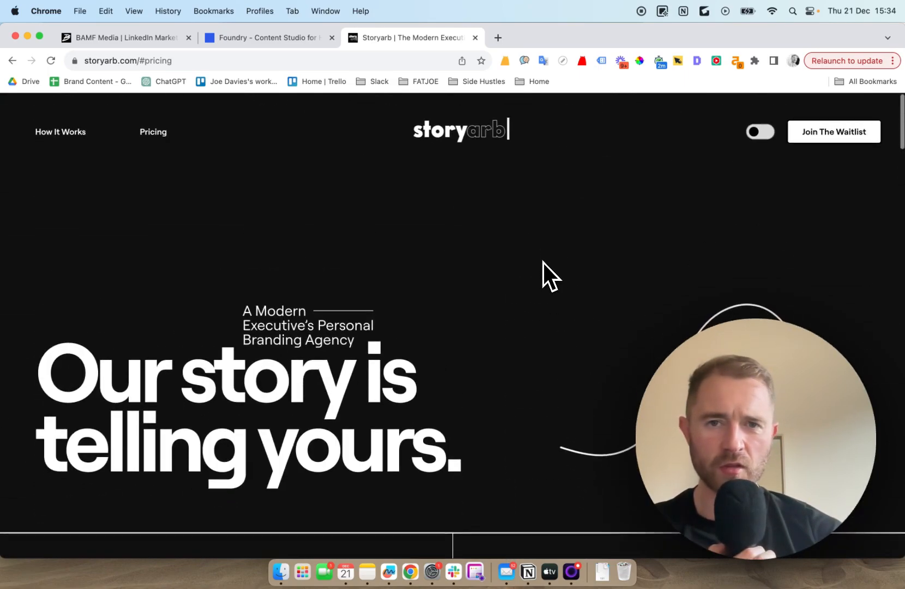
{"action": "scroll", "scroll_direction": "down", "scroll_amount": 3}
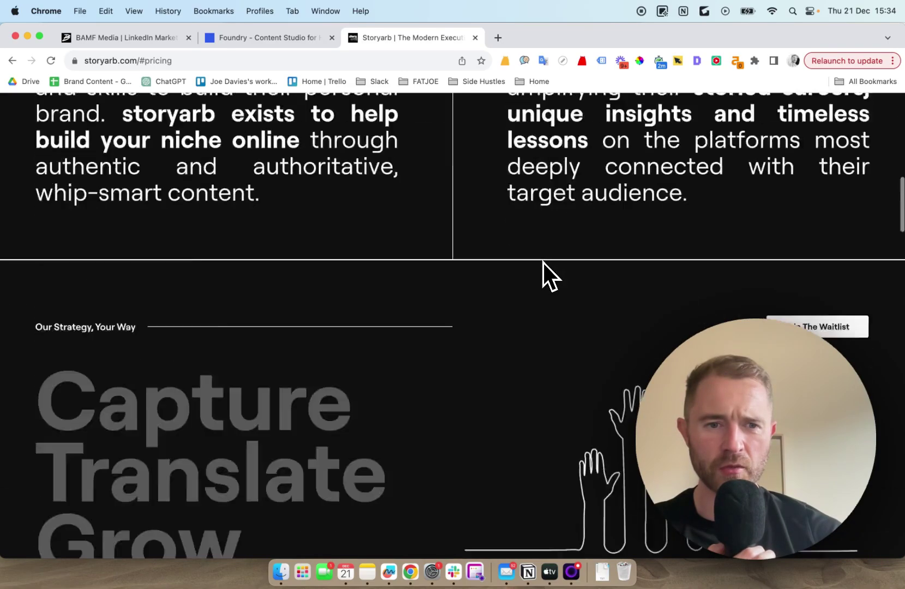
{"action": "scroll", "scroll_direction": "down", "scroll_amount": 3}
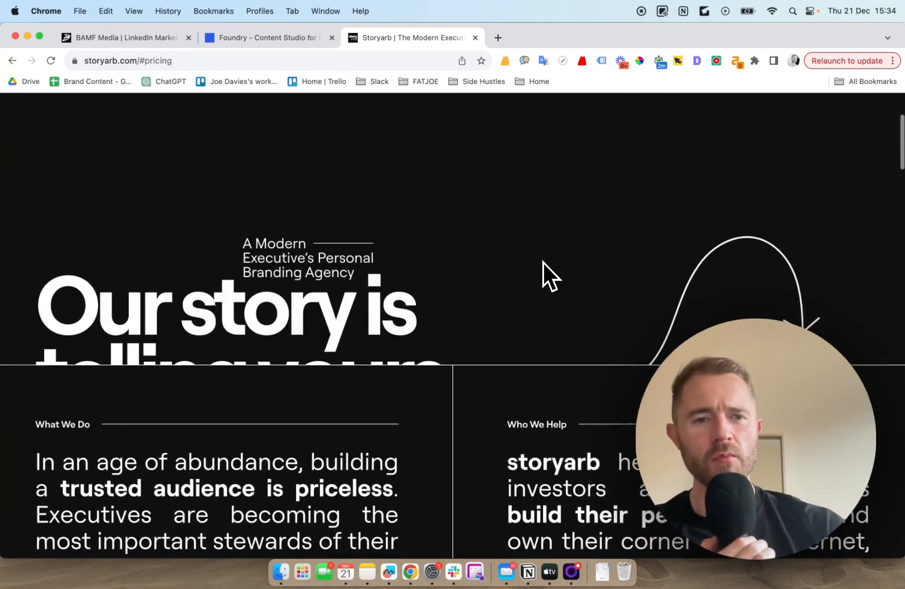
{"action": "scroll", "scroll_direction": "up", "scroll_amount": 3}
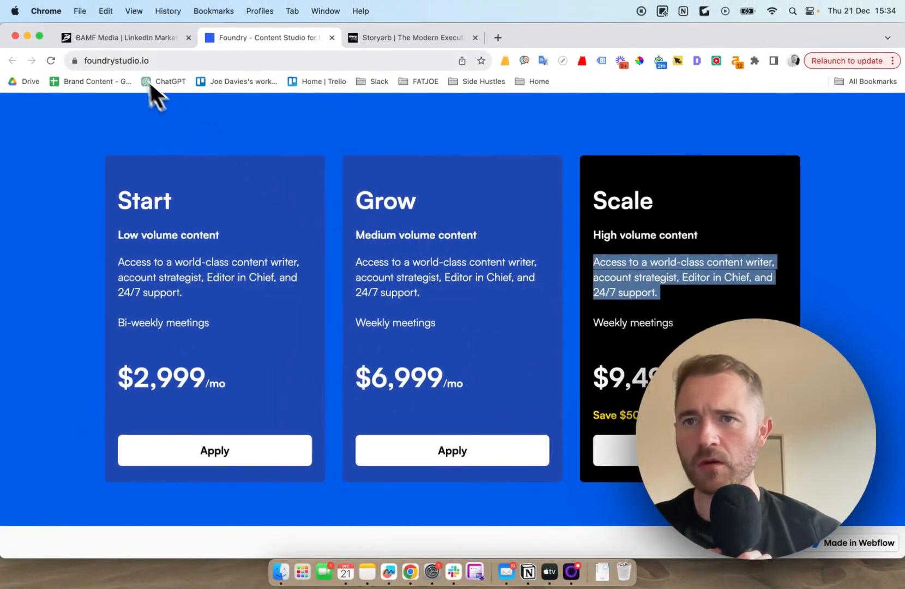
Switch from Foundry's pricing plans to the BAMF Media browser tab.
{"action": "left_click", "coordinate": [117, 37]}
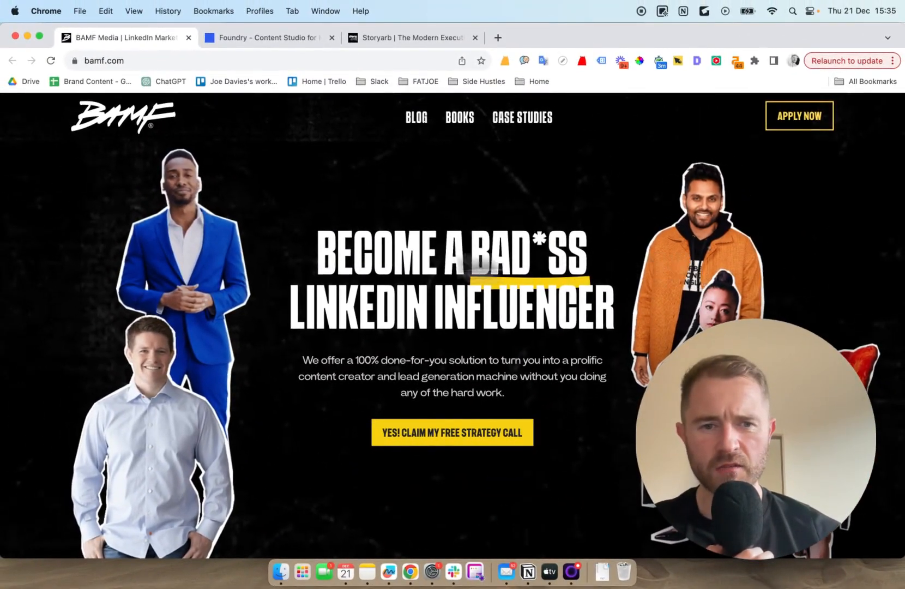
{"action": "mouse_move", "coordinate": [271, 542]}
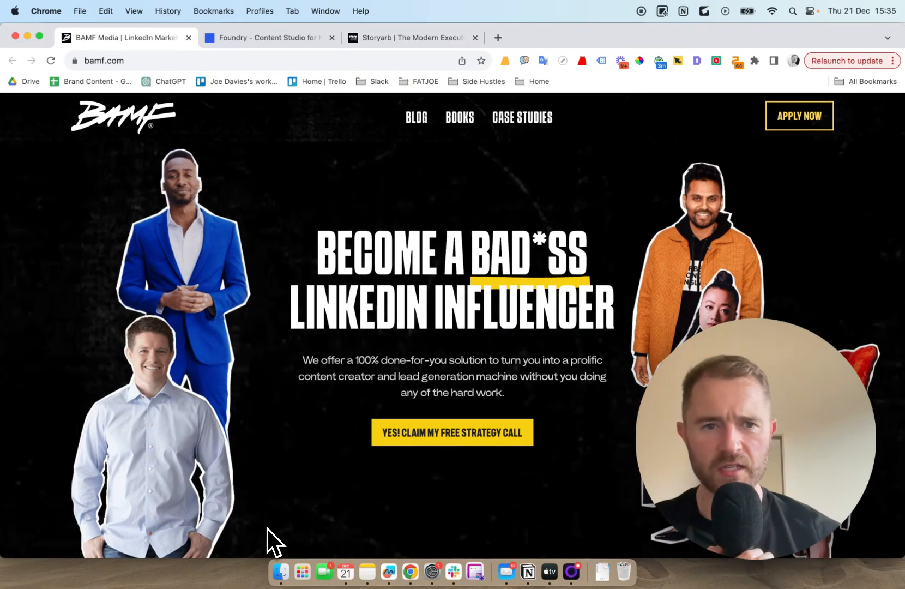
Scroll the BAMF Media homepage past success stories, the LinkedIn Bible promo and blog posts.
{"action": "scroll", "scroll_direction": "down", "scroll_amount": 3}
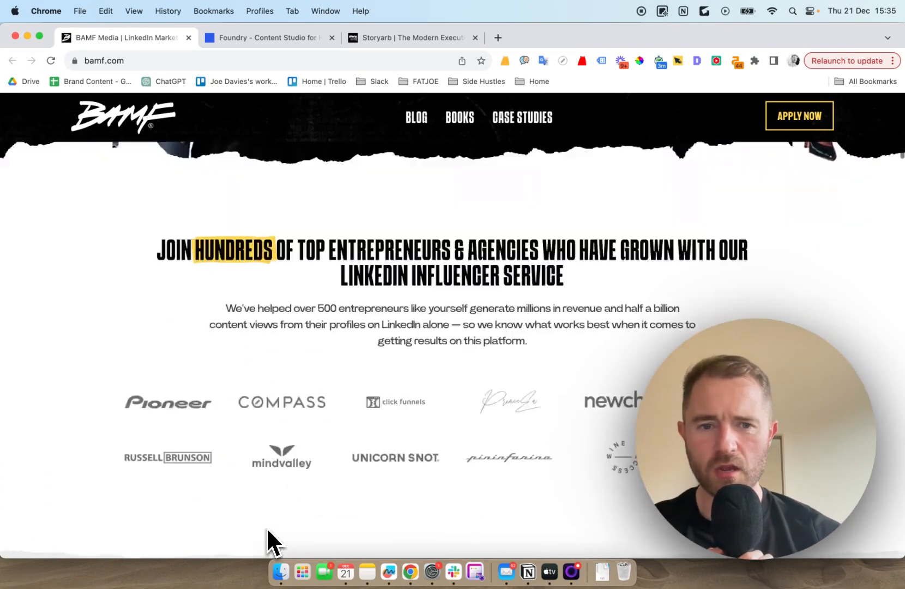
{"action": "scroll", "scroll_direction": "down", "scroll_amount": 3}
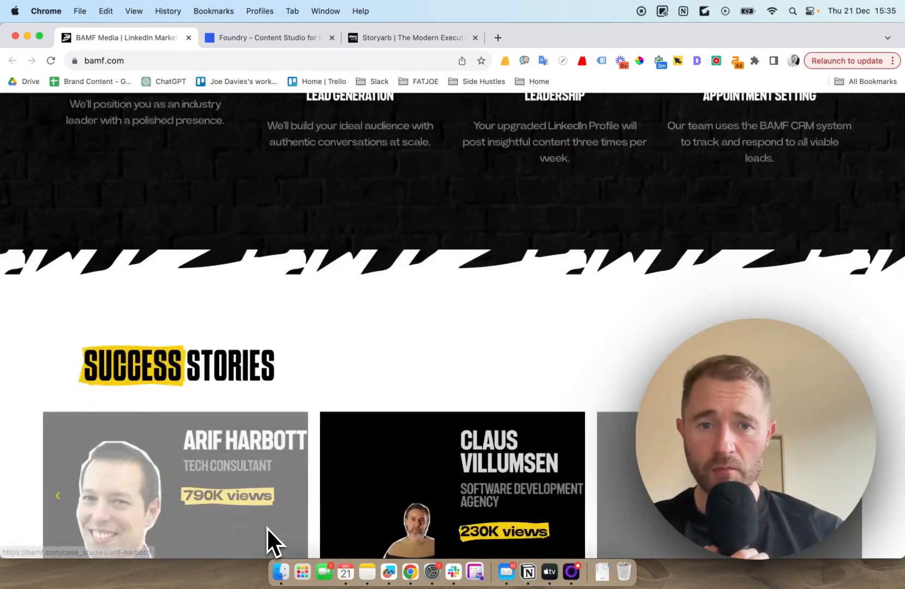
{"action": "scroll", "scroll_direction": "down", "scroll_amount": 3}
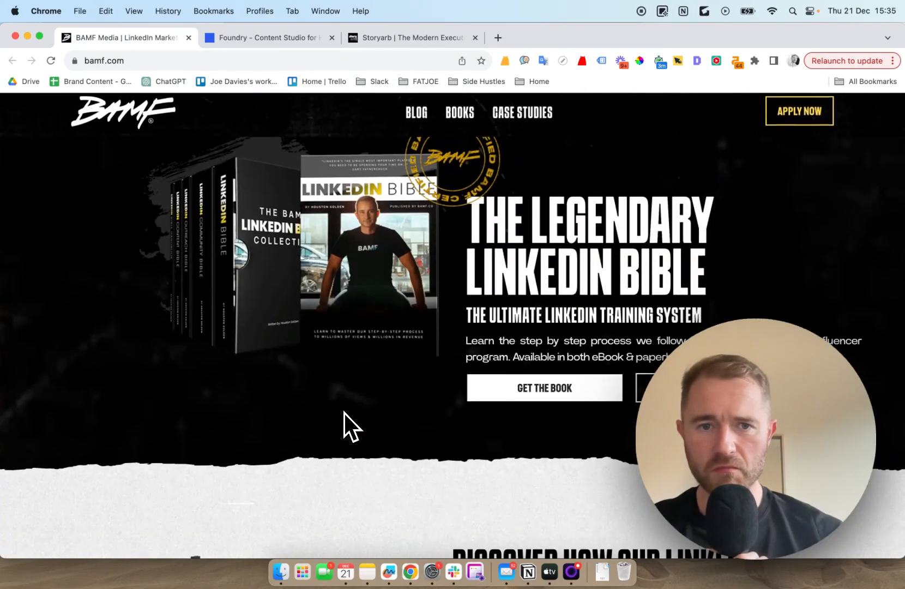
{"action": "scroll", "scroll_direction": "down", "scroll_amount": 3}
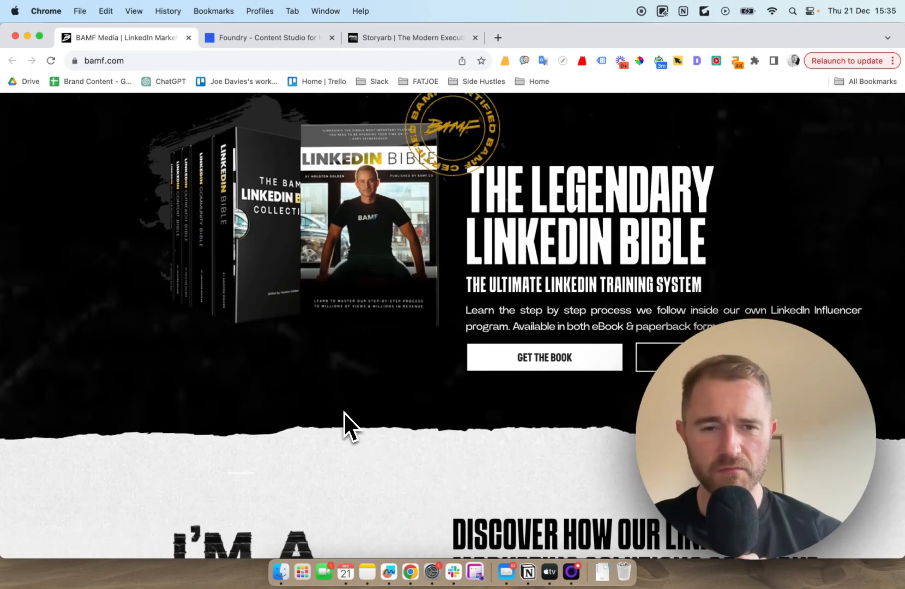
{"action": "scroll", "scroll_direction": "down", "scroll_amount": 3}
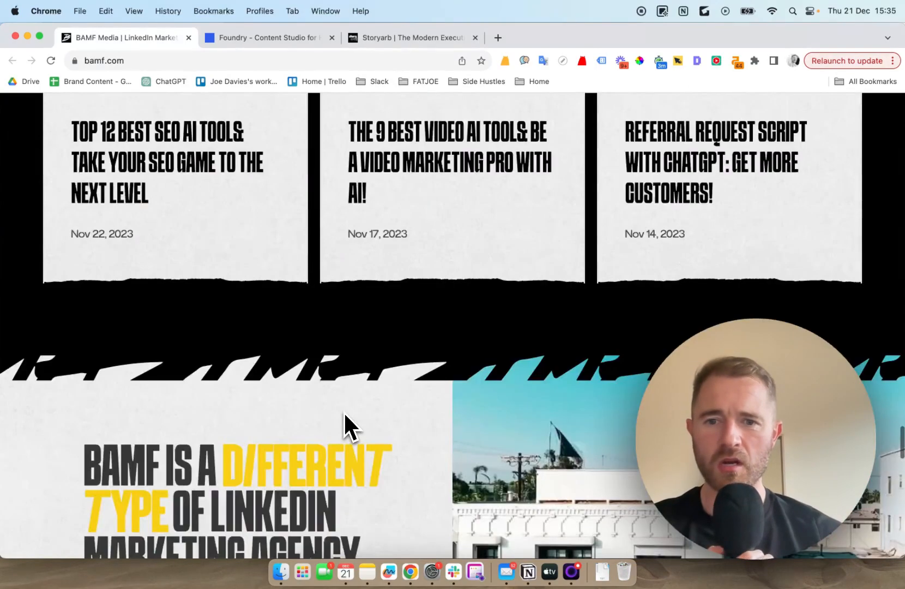
{"action": "scroll", "scroll_direction": "down", "scroll_amount": 3}
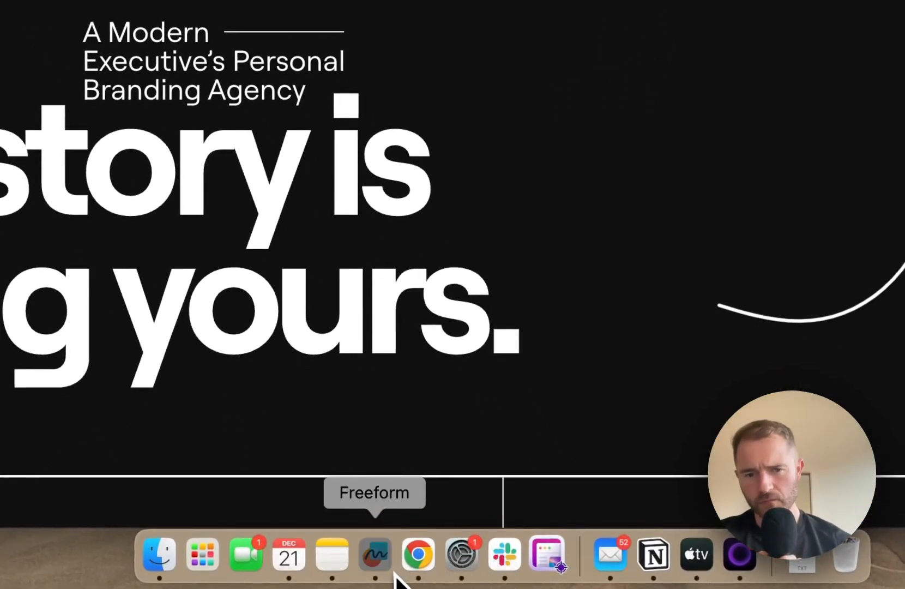
Bring Freeform's Untitled 10 board back to the front from the Dock.
{"action": "left_click", "coordinate": [375, 555]}
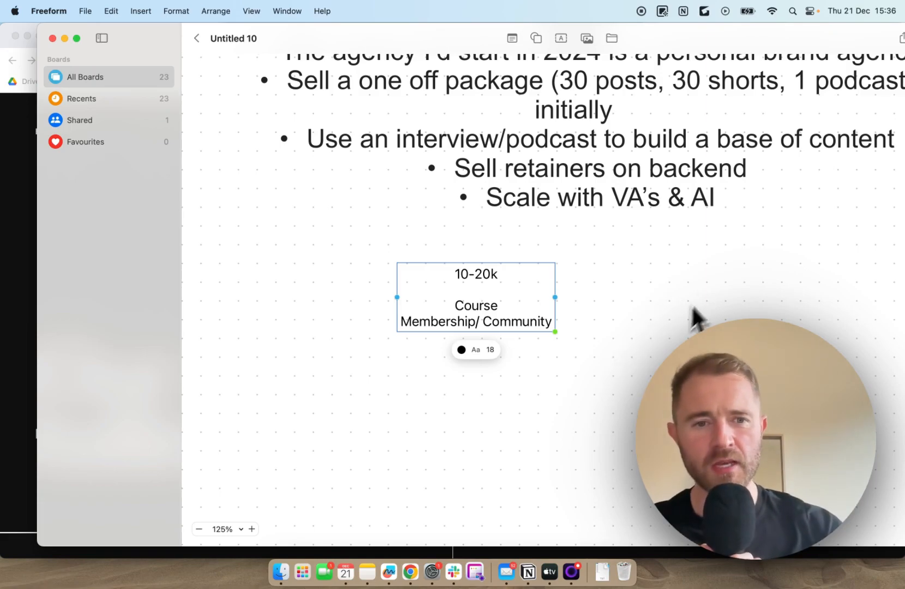
{"action": "scroll", "scroll_direction": "down", "scroll_amount": 3}
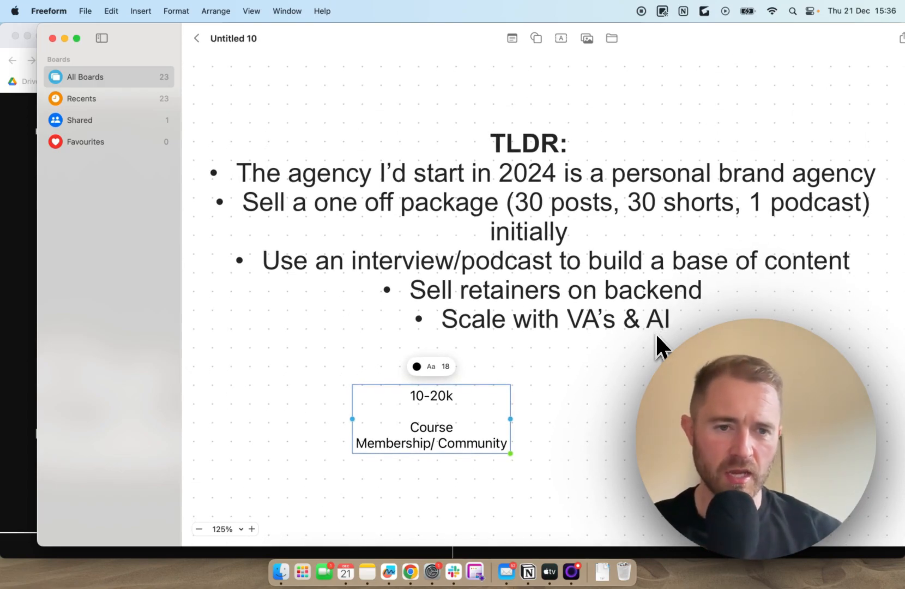
{"action": "mouse_move", "coordinate": [614, 111]}
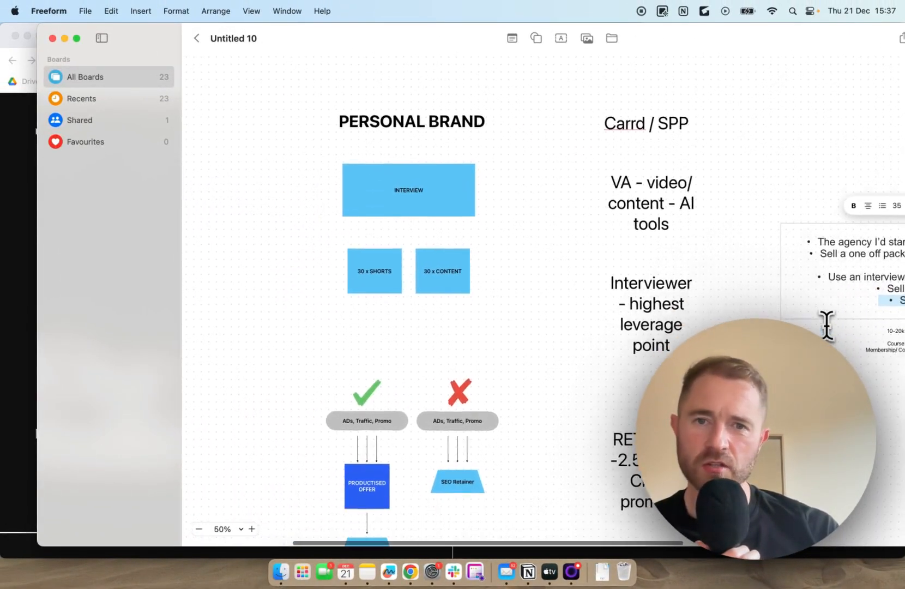
{"action": "scroll", "scroll_direction": "down", "scroll_amount": 3}
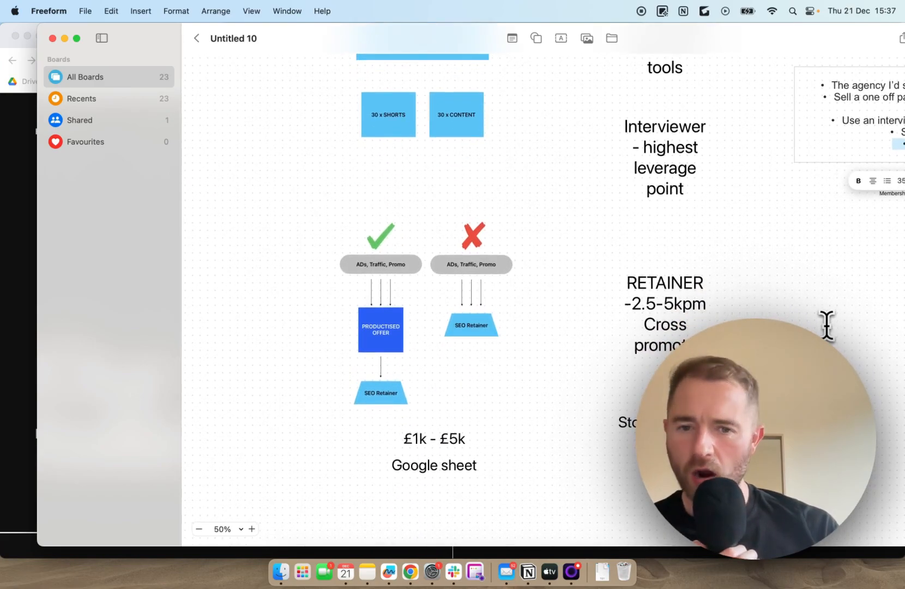
{"action": "scroll", "scroll_direction": "down", "scroll_amount": 3}
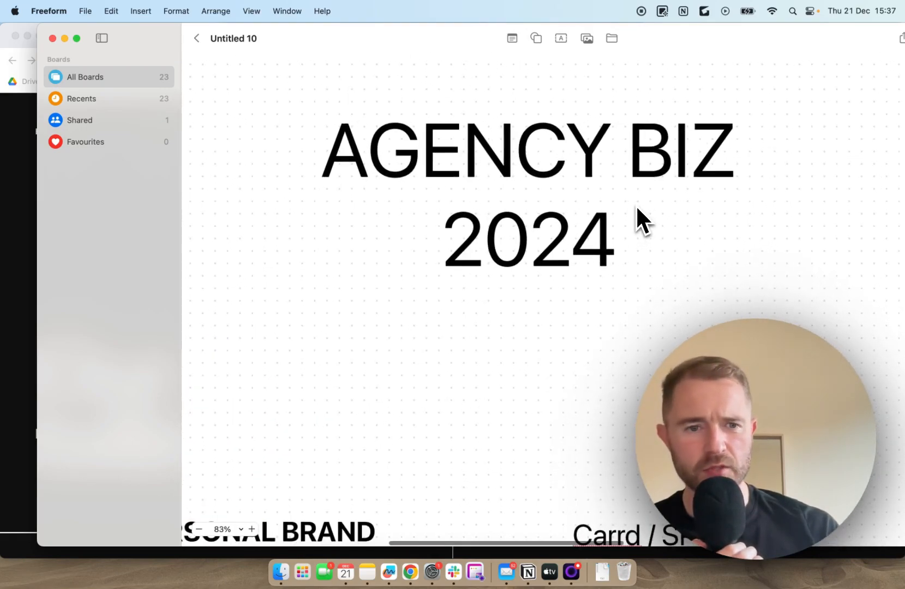
{"action": "scroll", "scroll_direction": "down", "scroll_amount": 3}
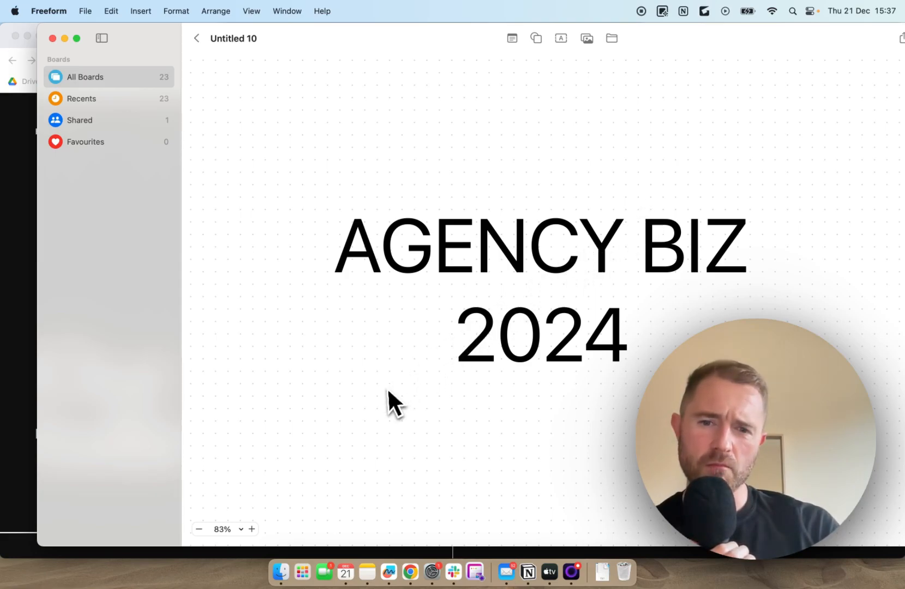
{"action": "mouse_move", "coordinate": [381, 410]}
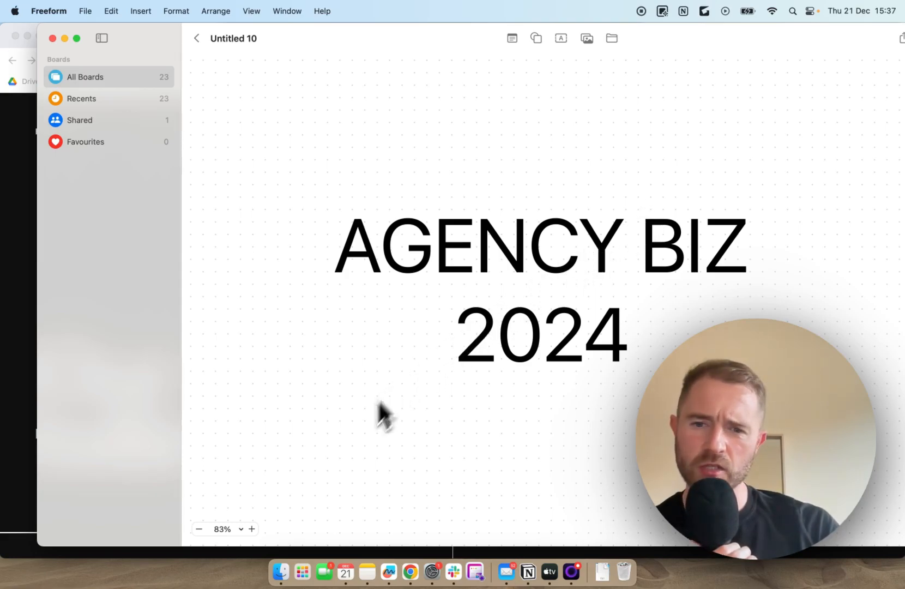